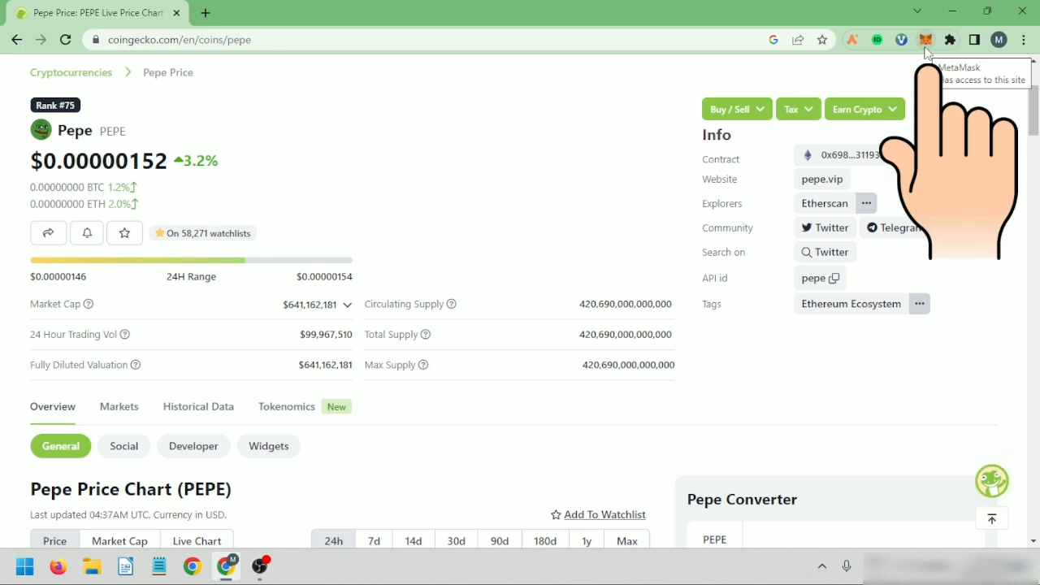
mouse_move(967, 77)
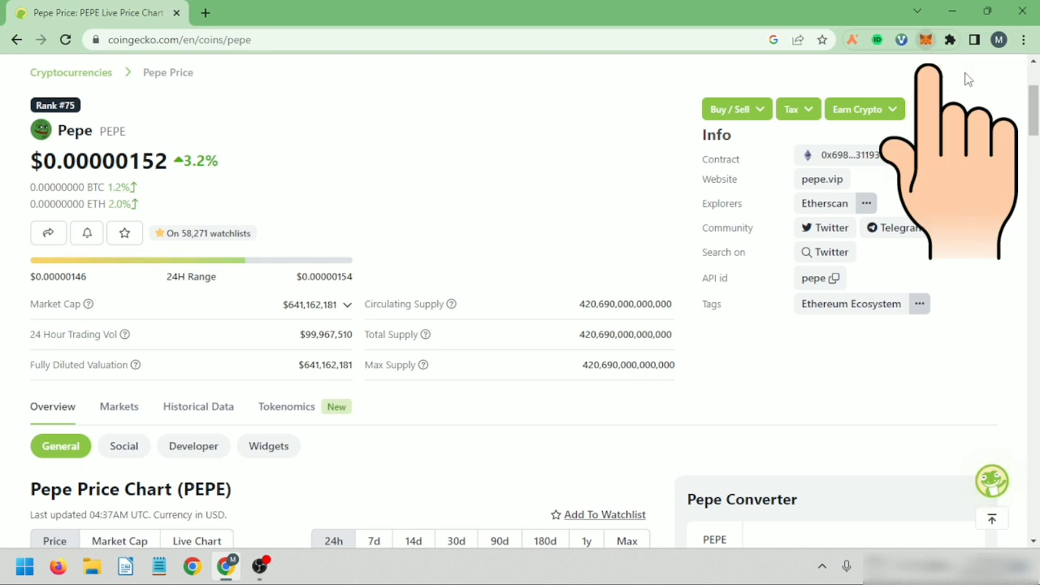
Step: Show Account 1 holding 0.0085 ETH on Ethereum Mainnet from the Chrome toolbar
click(949, 39)
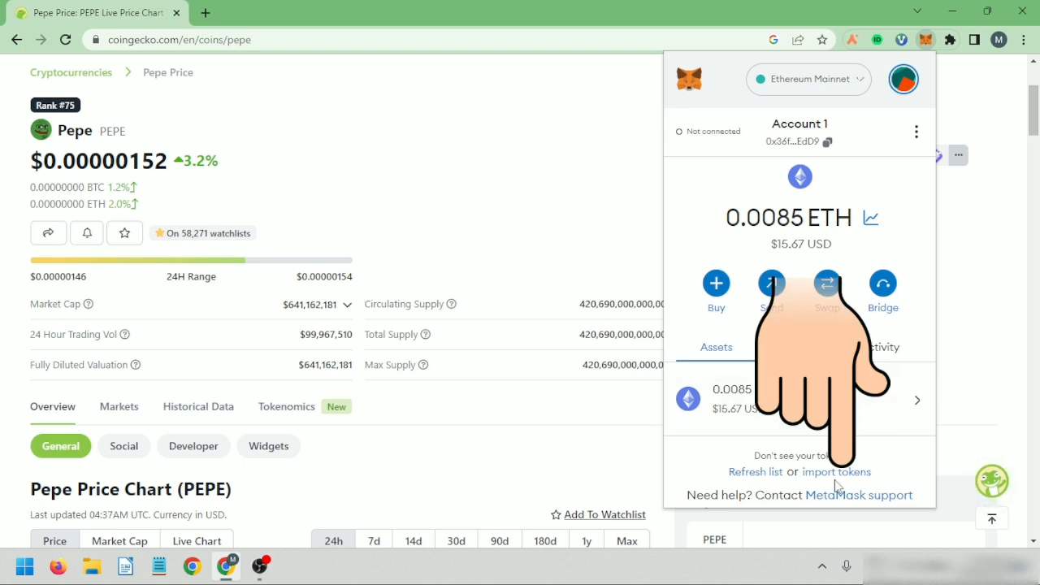
Step: Search importable tokens for 'pepe', finding only Perpetual (PERP) and Livepeer (LPT)
click(836, 471)
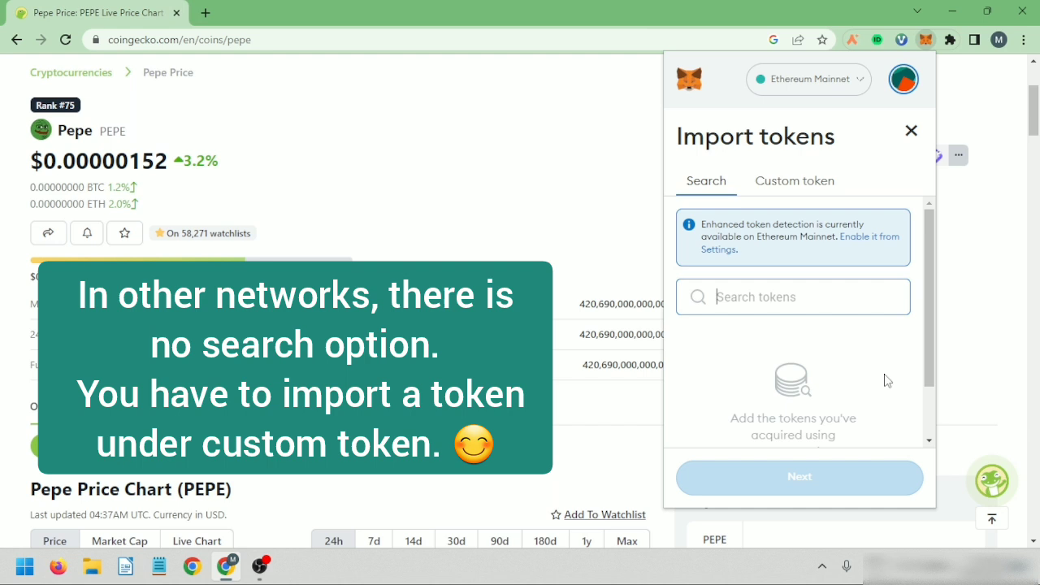
text(pepe)
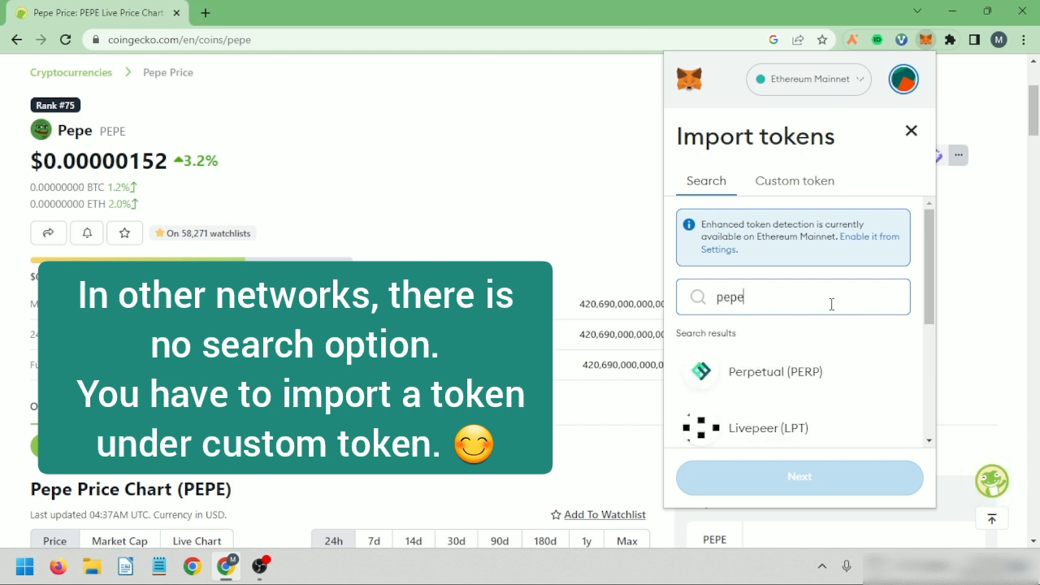
scroll(down, 3)
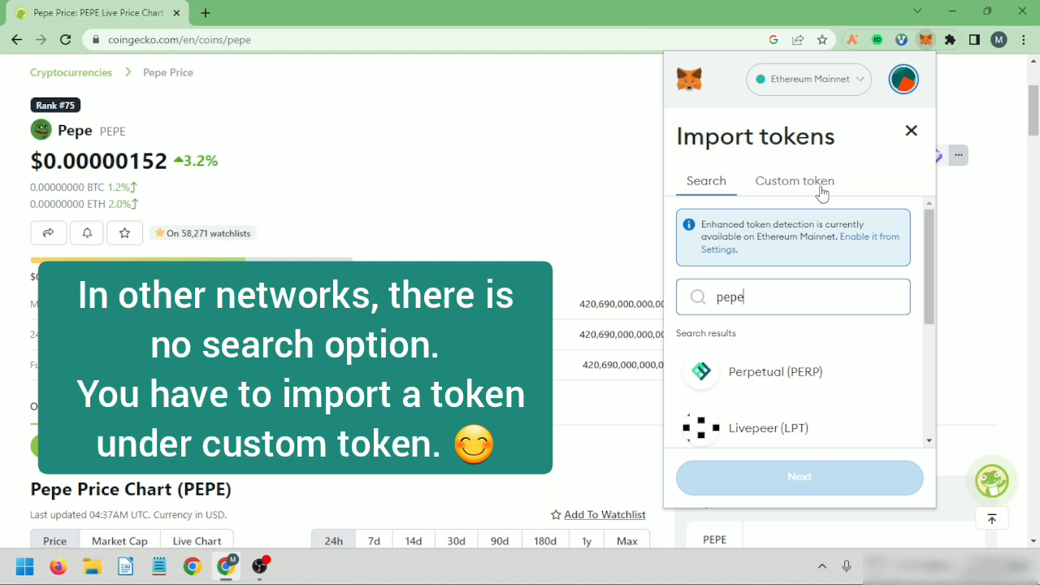
Step: Switch to the Custom token form, then return to Pepe's CoinGecko contract info
click(793, 181)
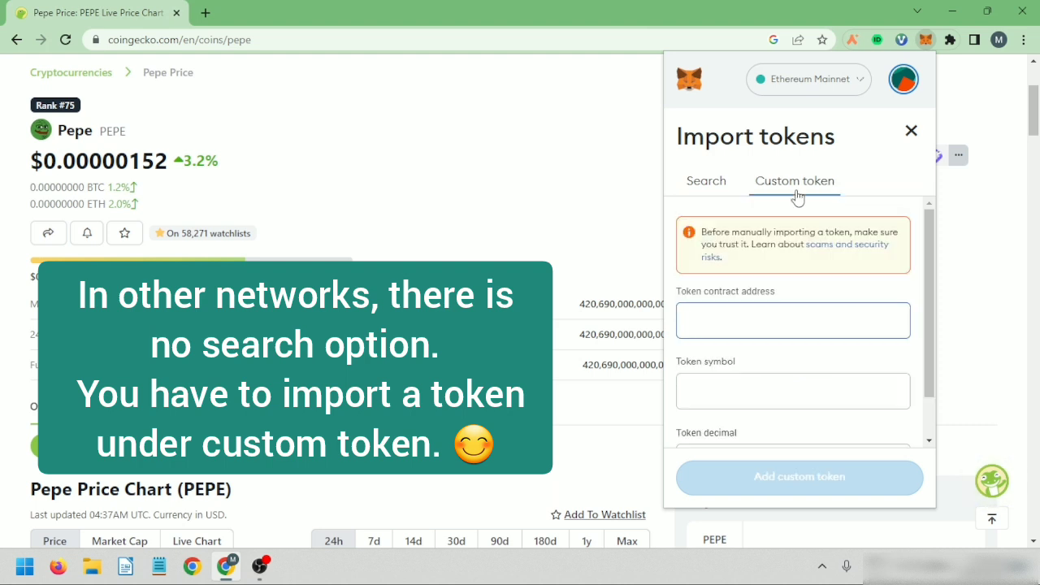
click(792, 319)
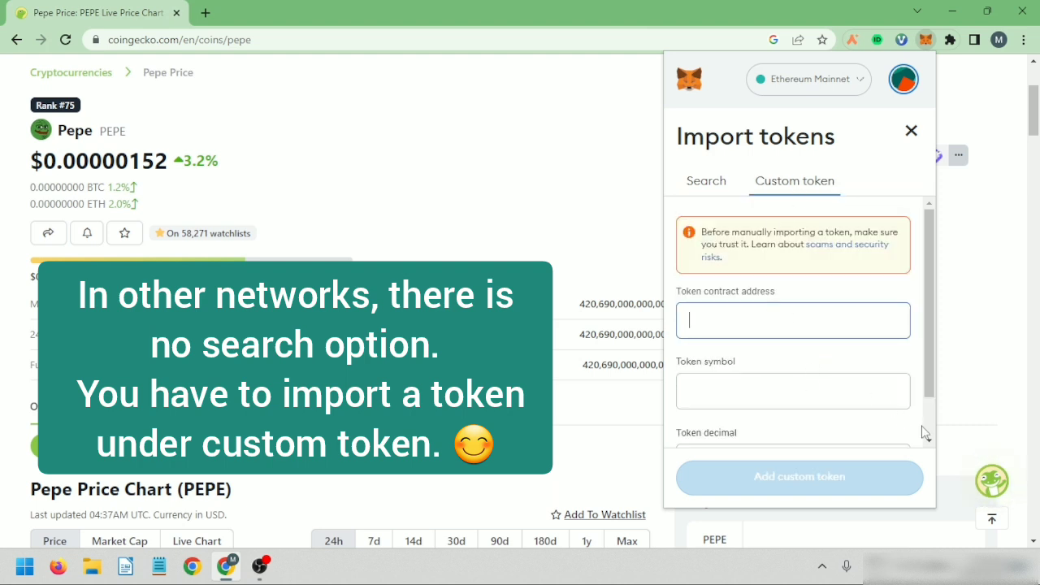
scroll(down, 3)
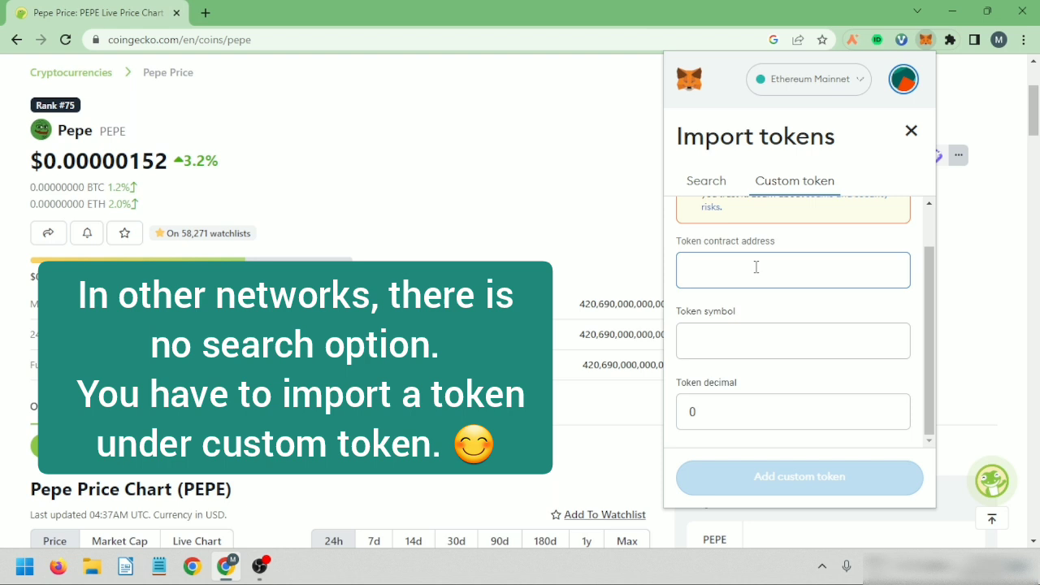
click(911, 130)
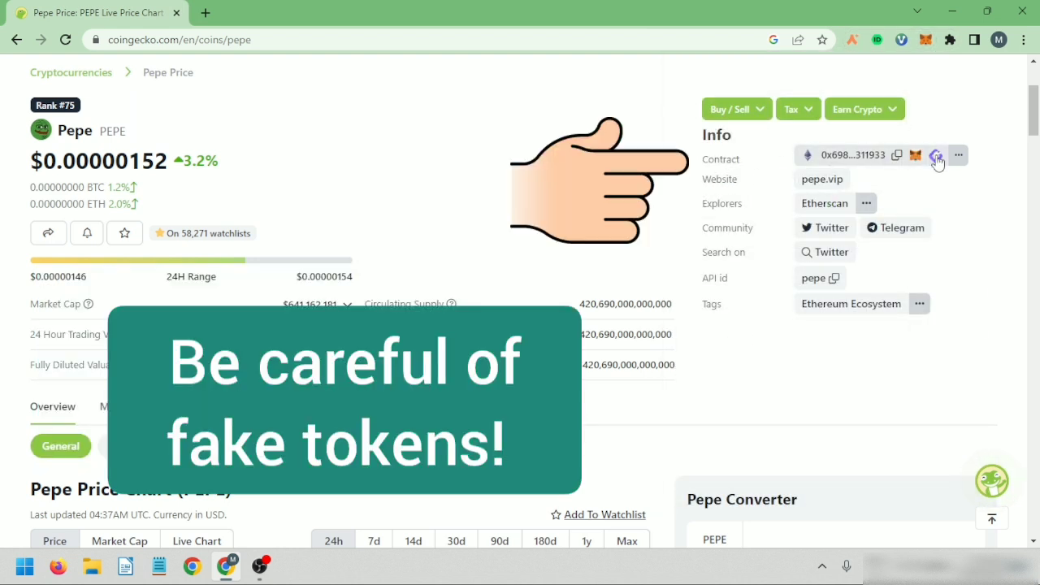
mouse_move(897, 156)
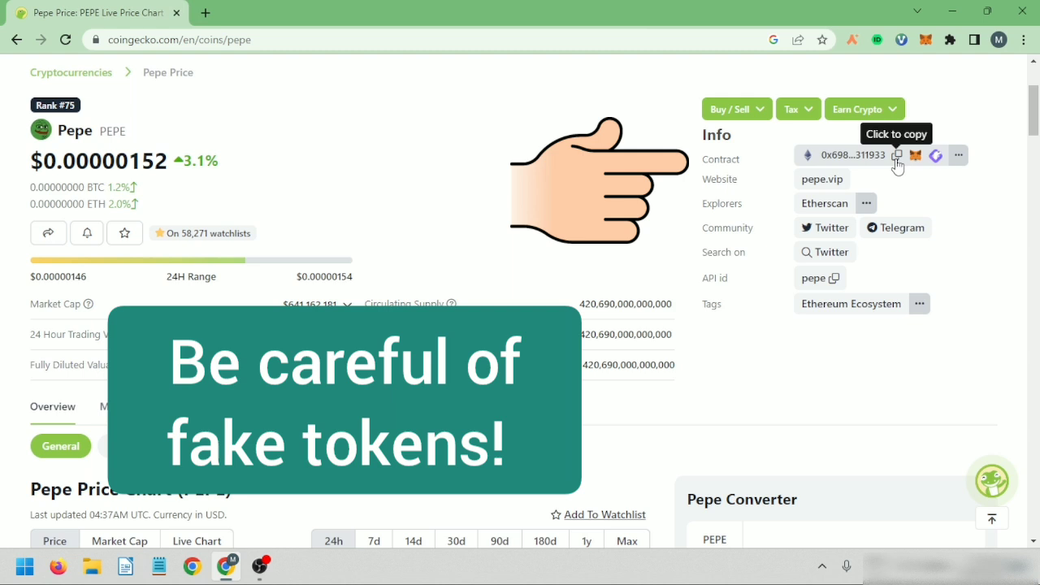
mouse_move(975, 222)
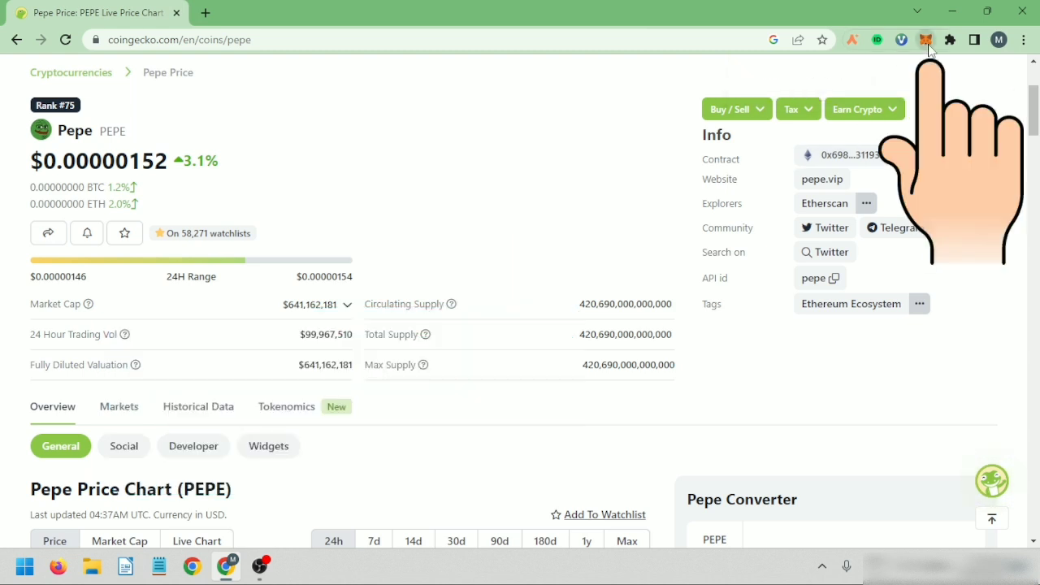
Step: Import PEPE by its contract address on Ethereum Mainnet, giving a 0 PEPE balance
click(926, 39)
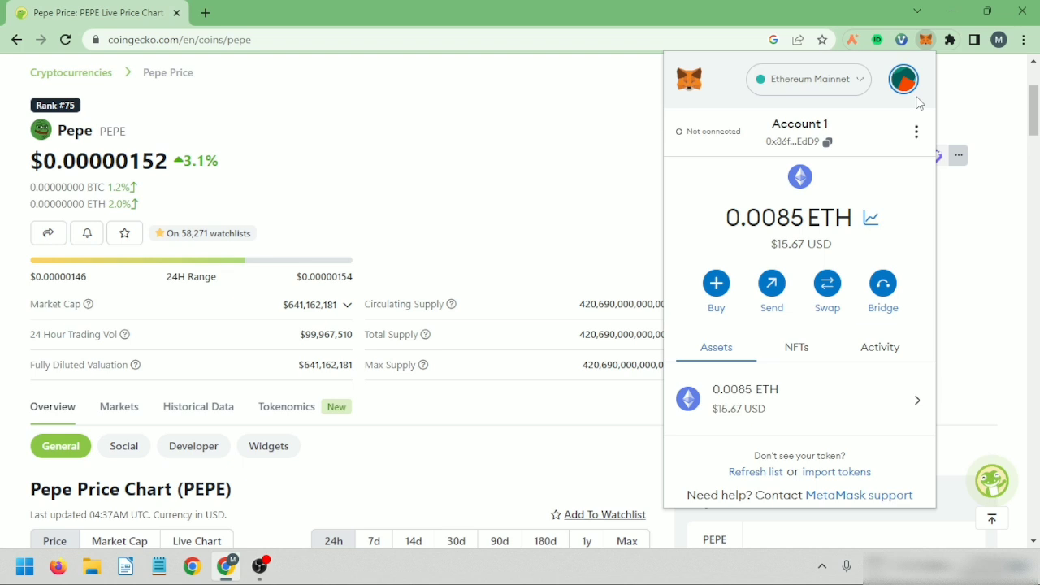
click(837, 471)
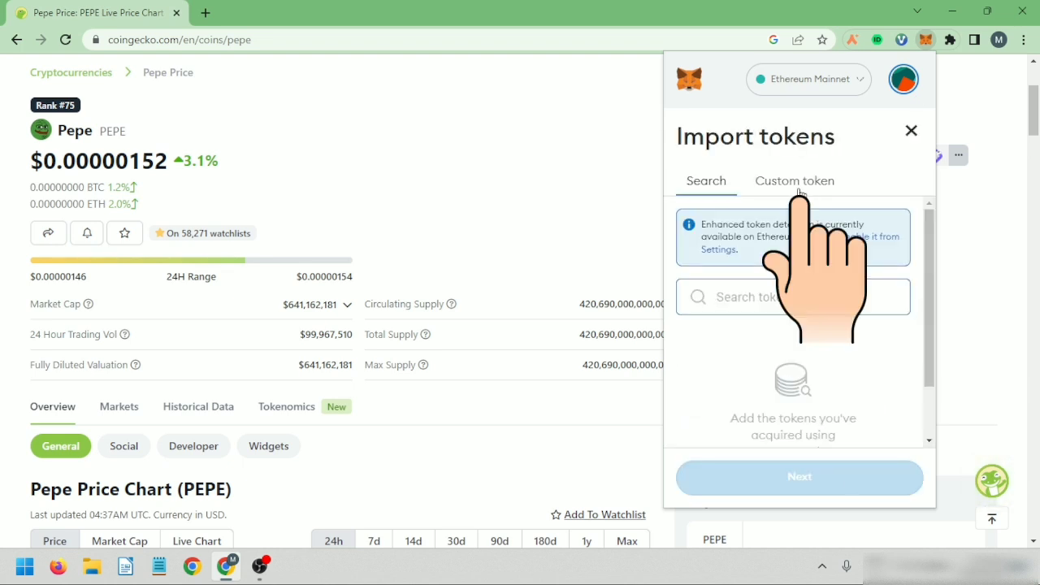
click(794, 181)
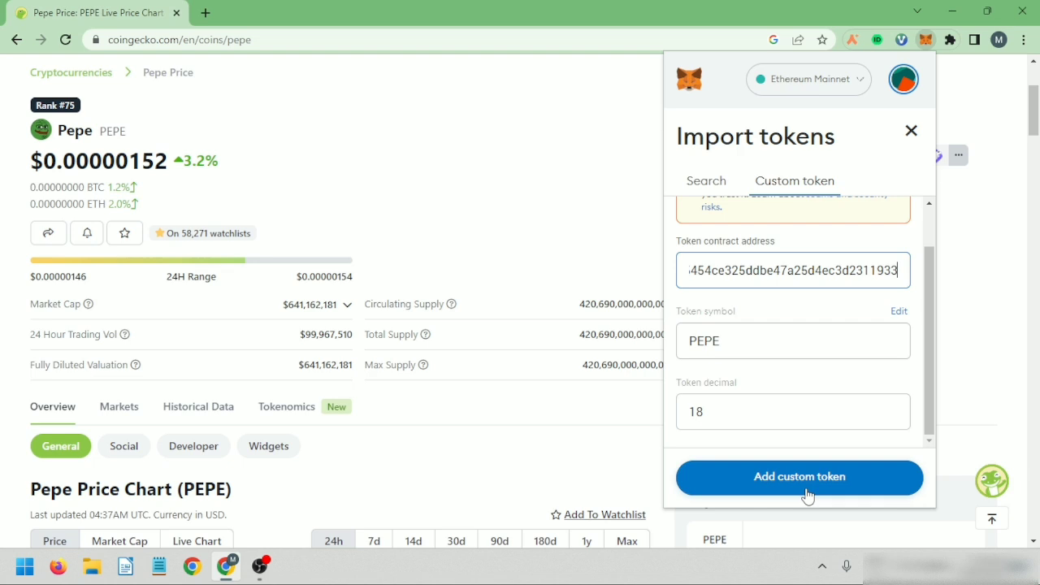
click(799, 477)
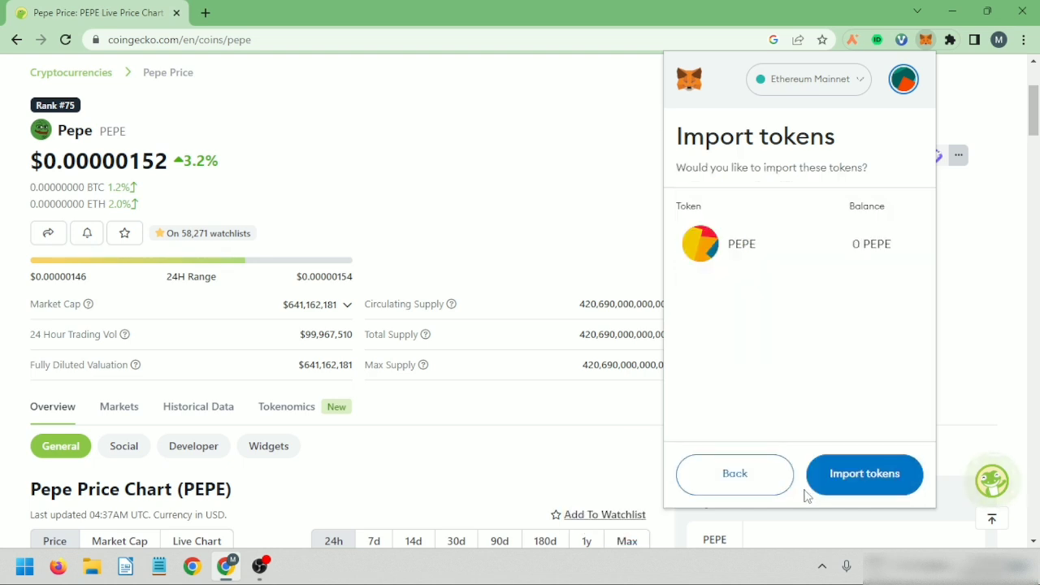
mouse_move(804, 328)
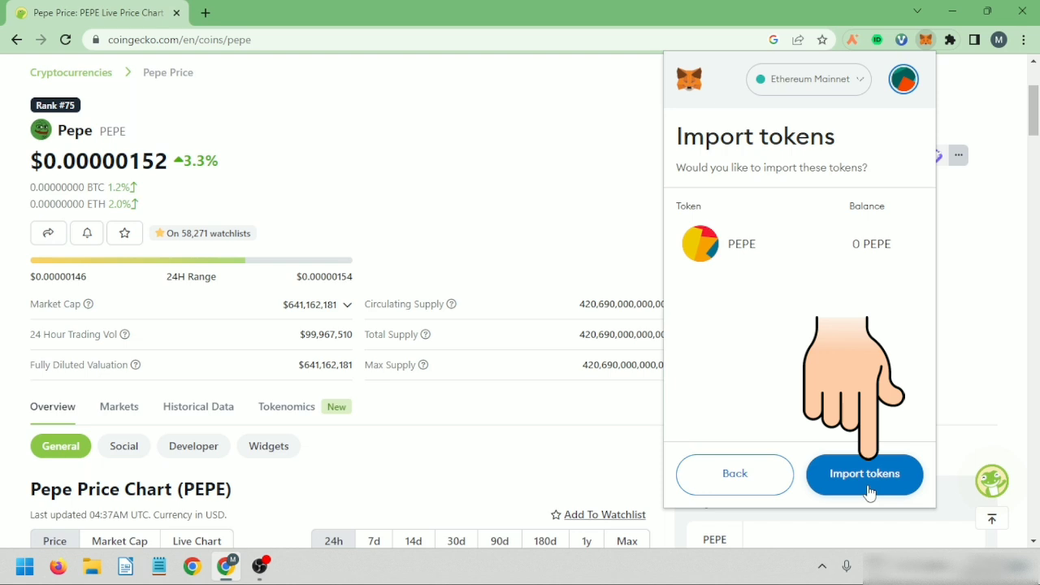
click(863, 473)
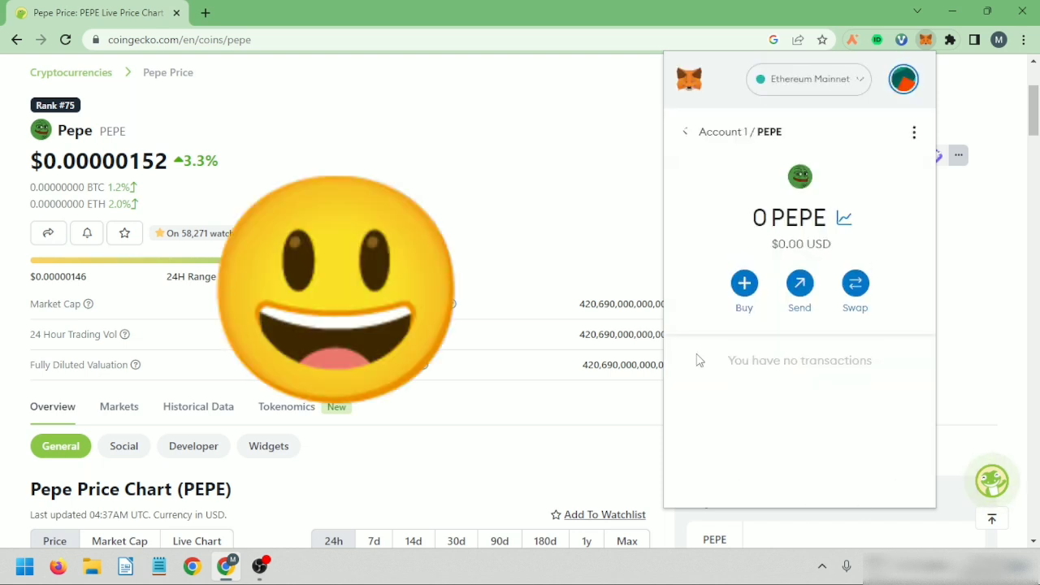